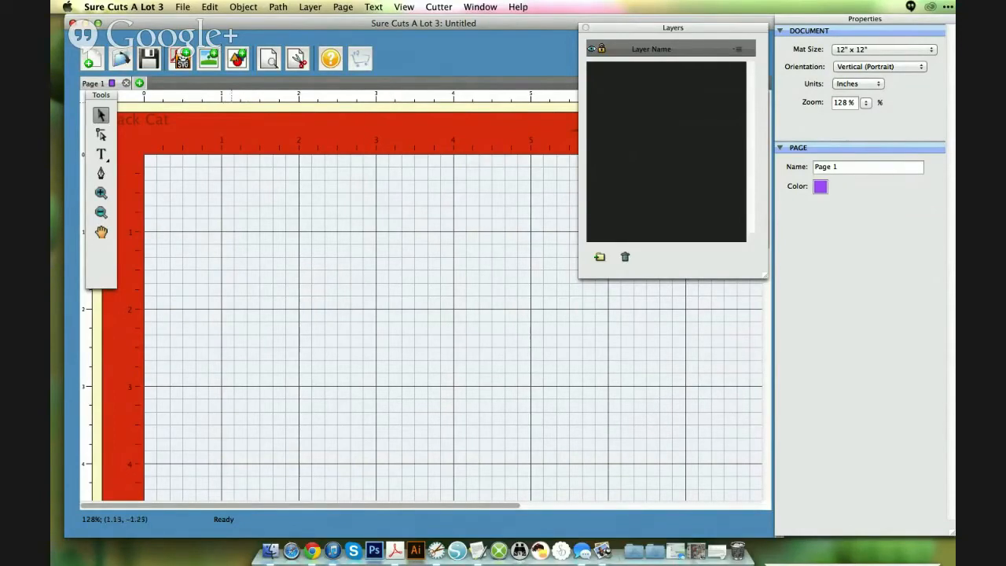
Add three red hearts from the Basic Shapes library and stack them into one solid heart.
click(179, 58)
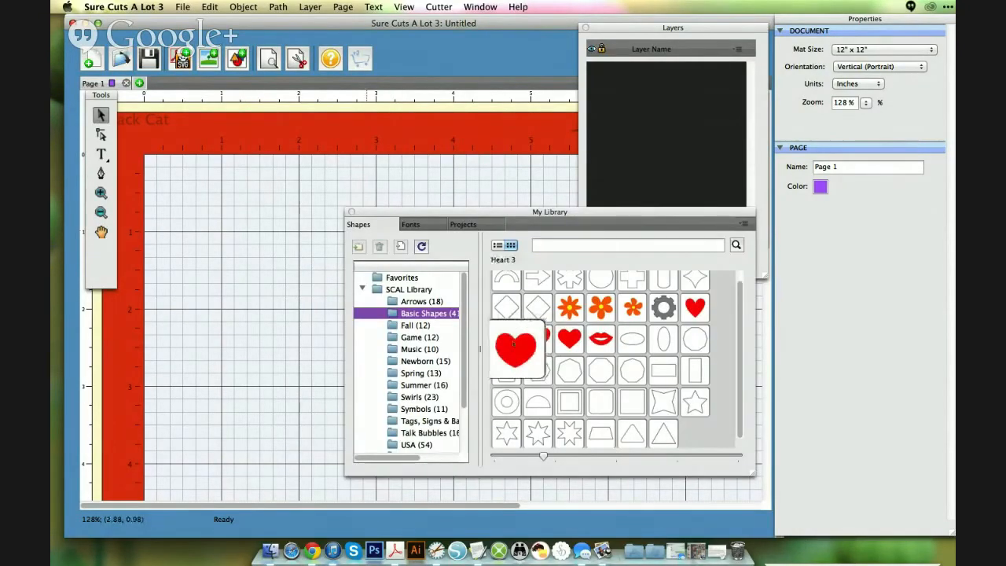
double_click(515, 349)
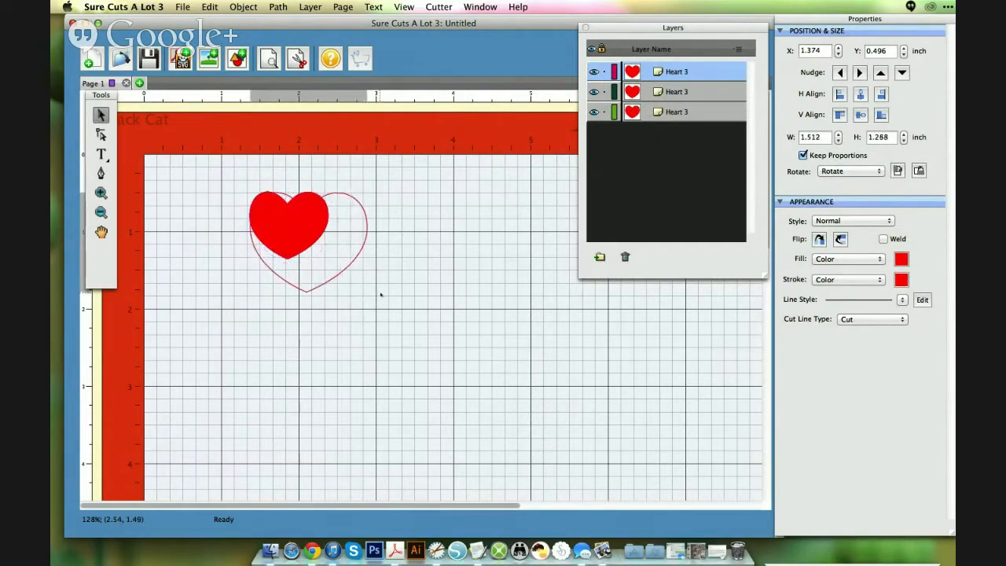
drag(289, 223, 306, 233)
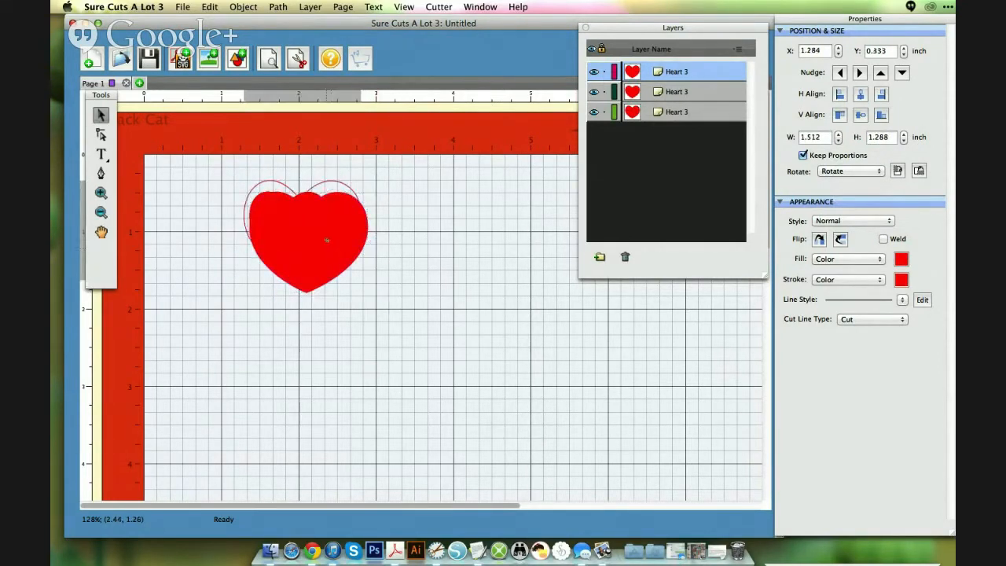
click(399, 252)
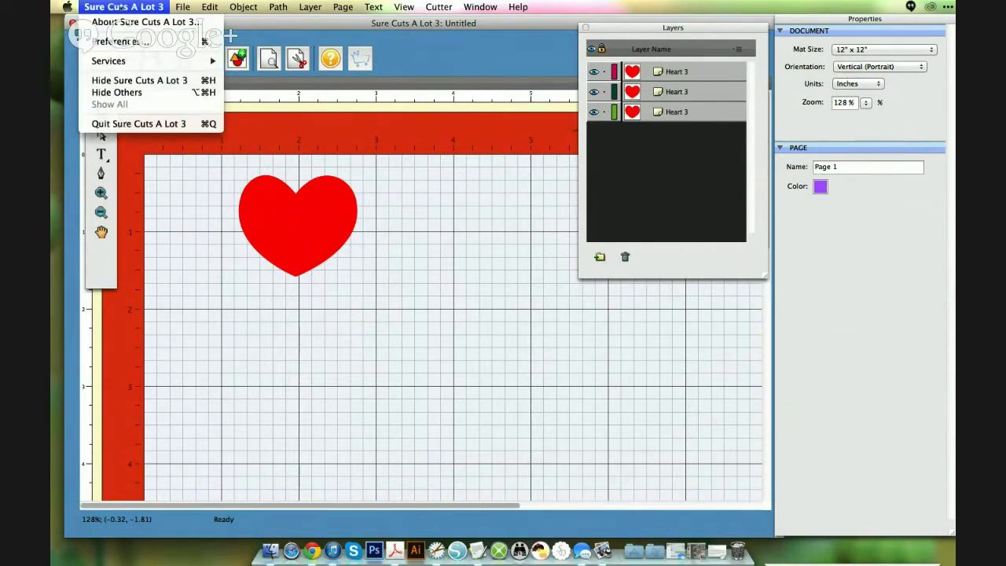
mouse_move(118, 41)
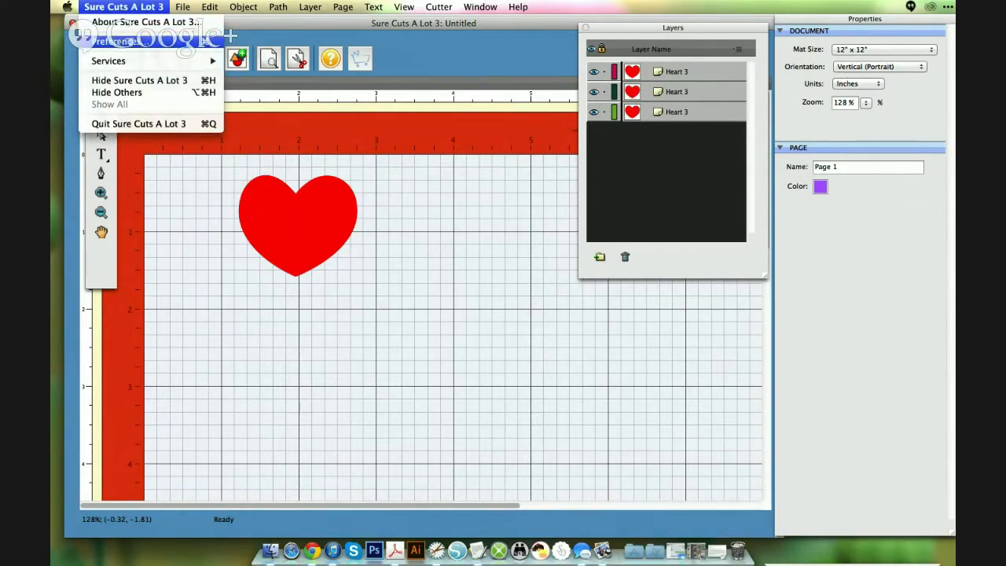
Set the Workspace Alpha Fill to 30 in Preferences so the hearts show translucent.
click(116, 41)
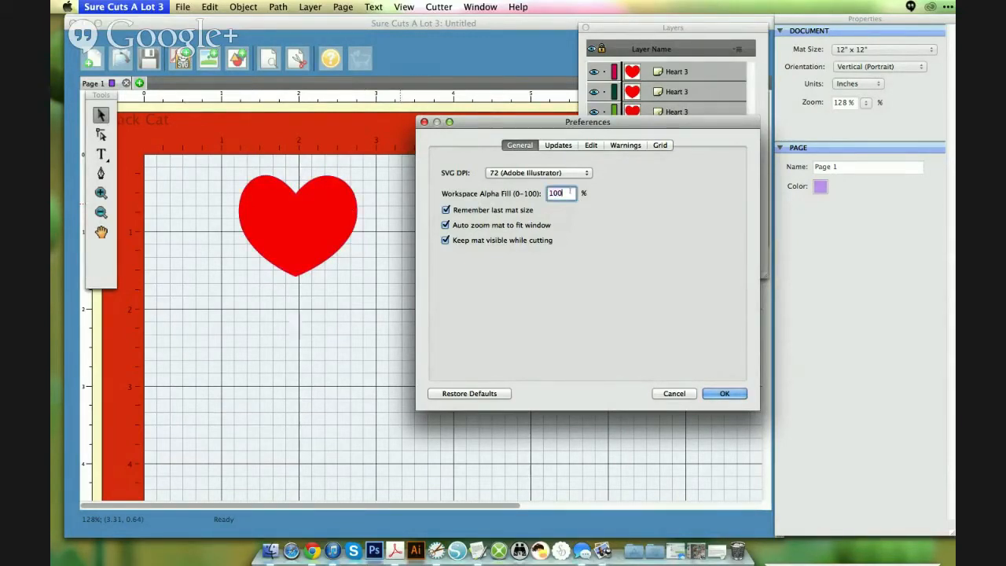
triple_click(558, 193)
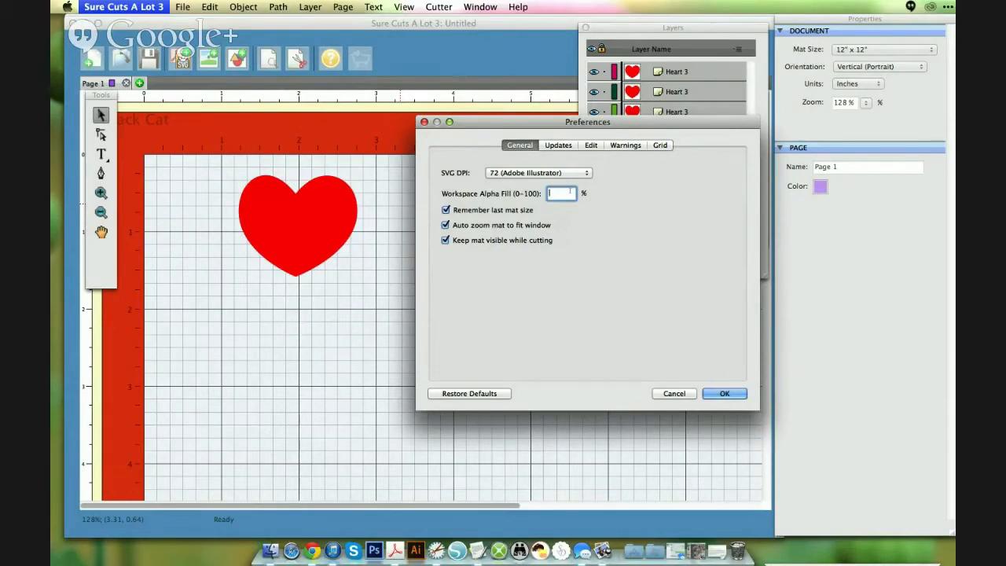
text(3)
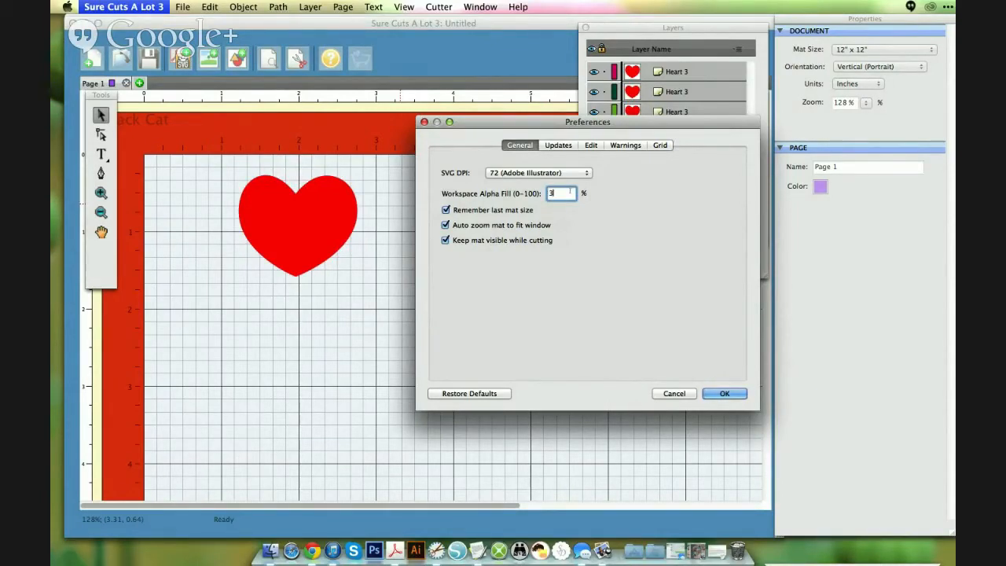
text(0)
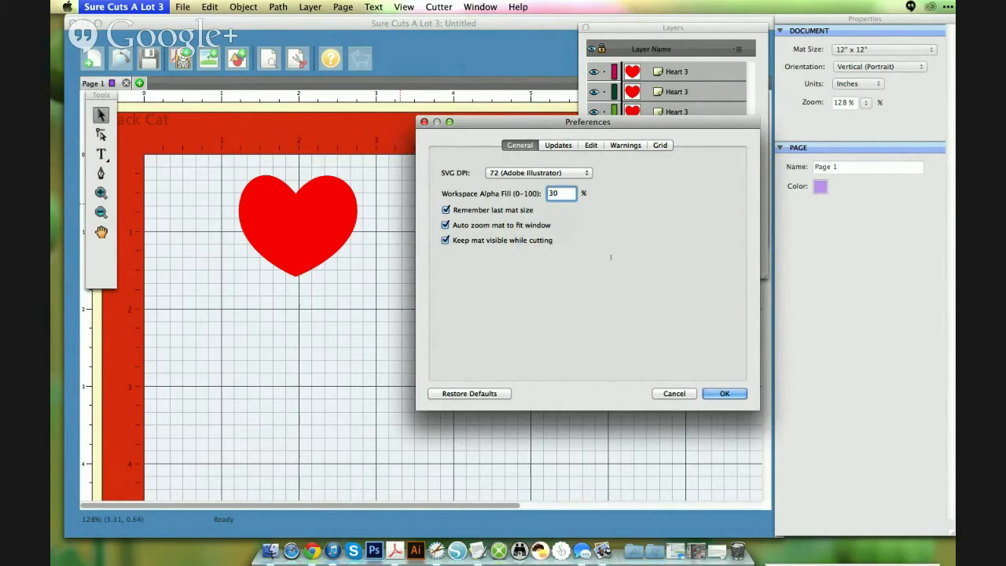
click(722, 393)
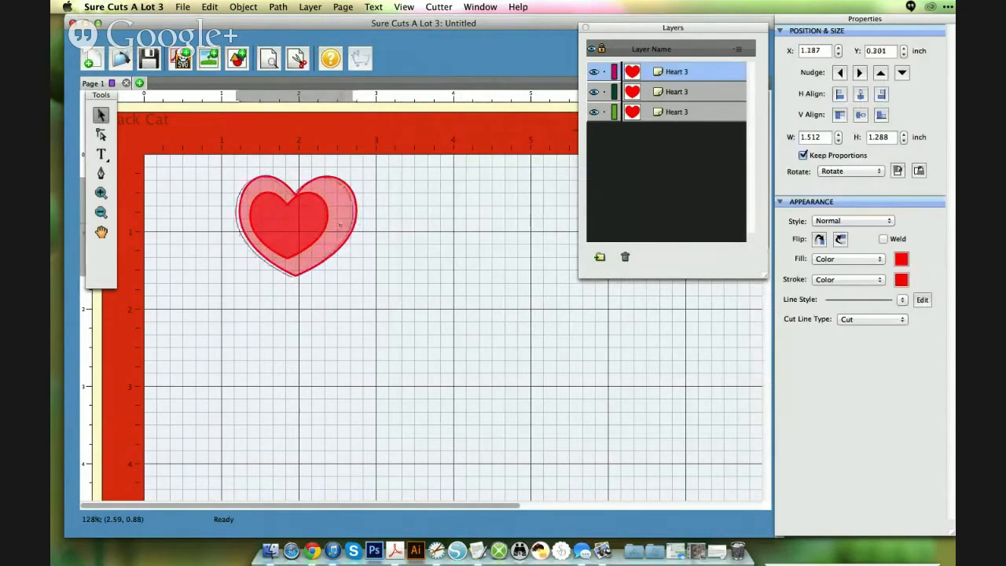
Drag the hearts apart, then move a small heart back to overlap the large one.
click(296, 224)
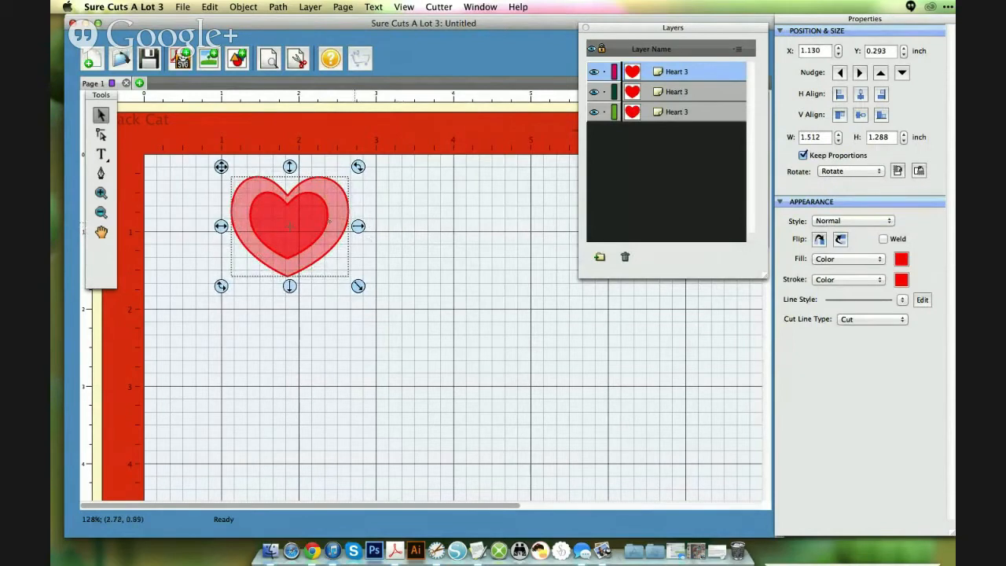
drag(289, 226, 416, 212)
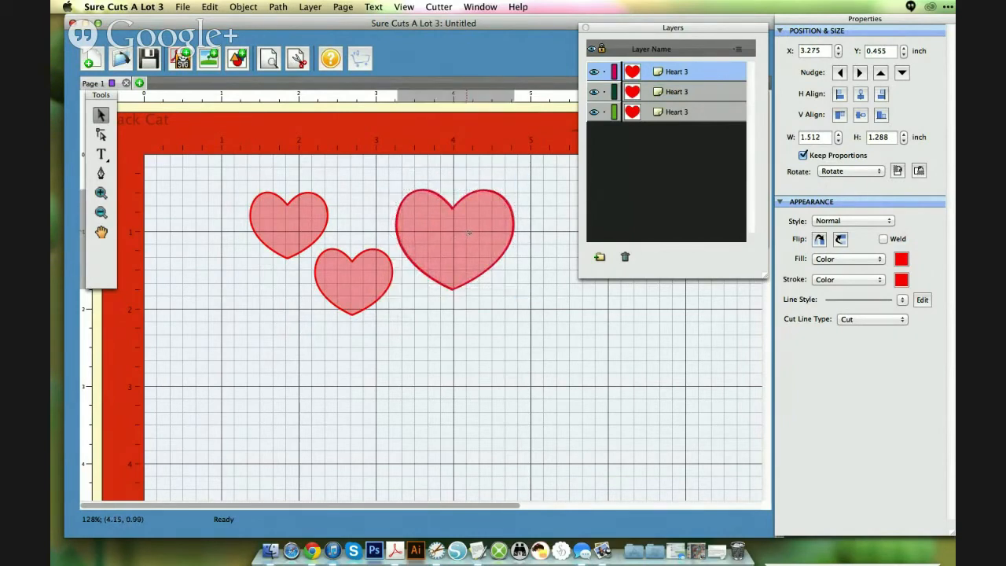
click(454, 236)
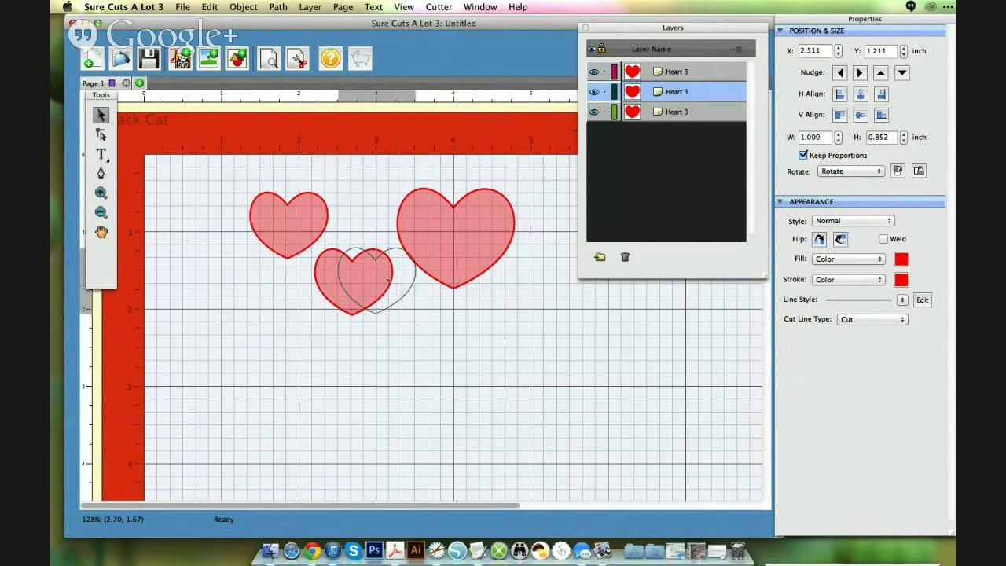
drag(377, 279, 408, 251)
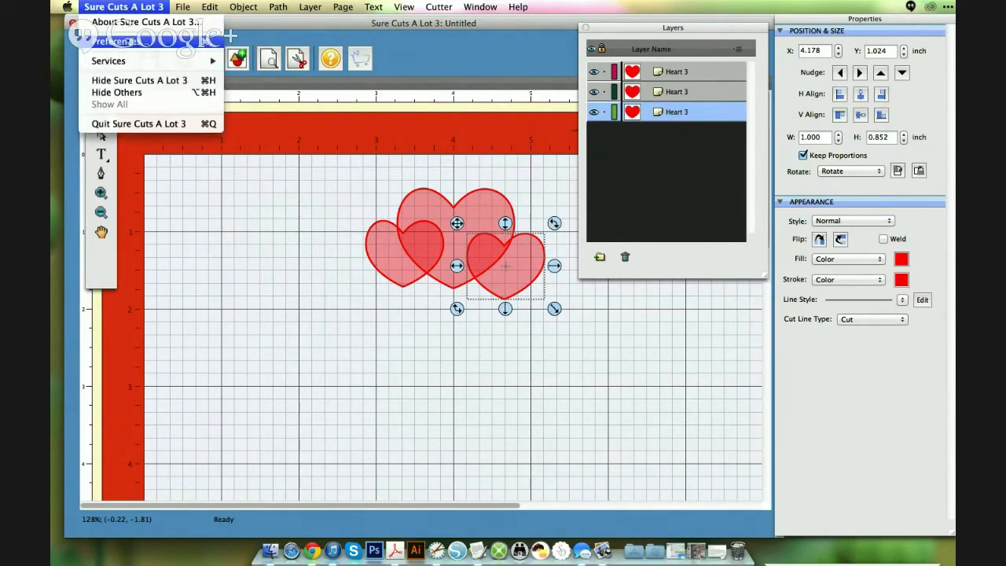
click(117, 41)
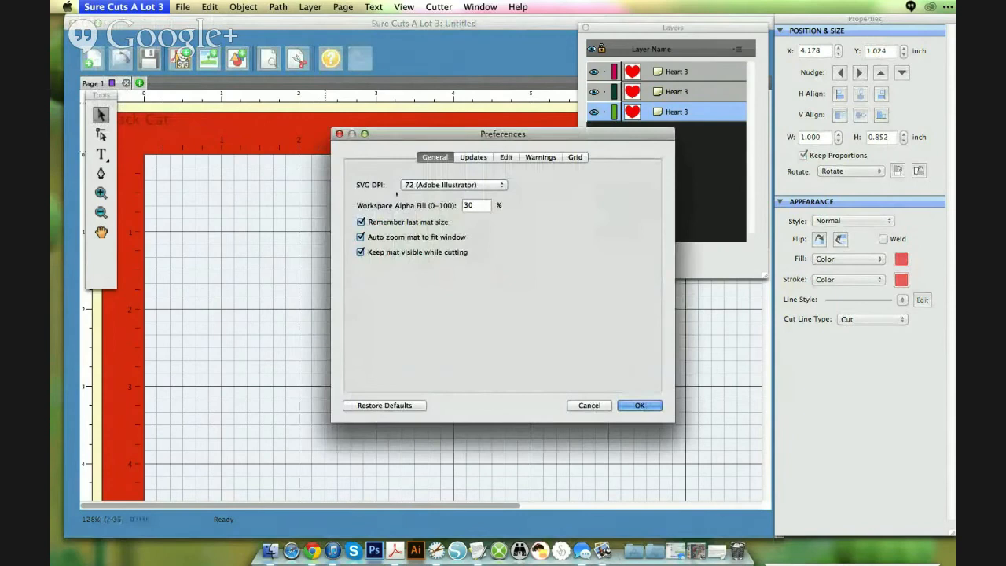
click(475, 204)
text(100)
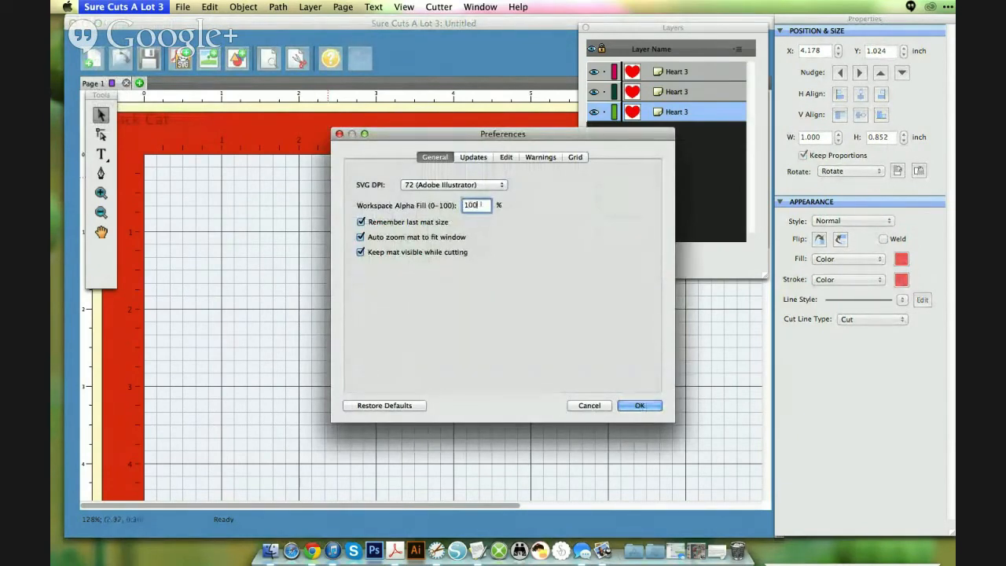
click(637, 406)
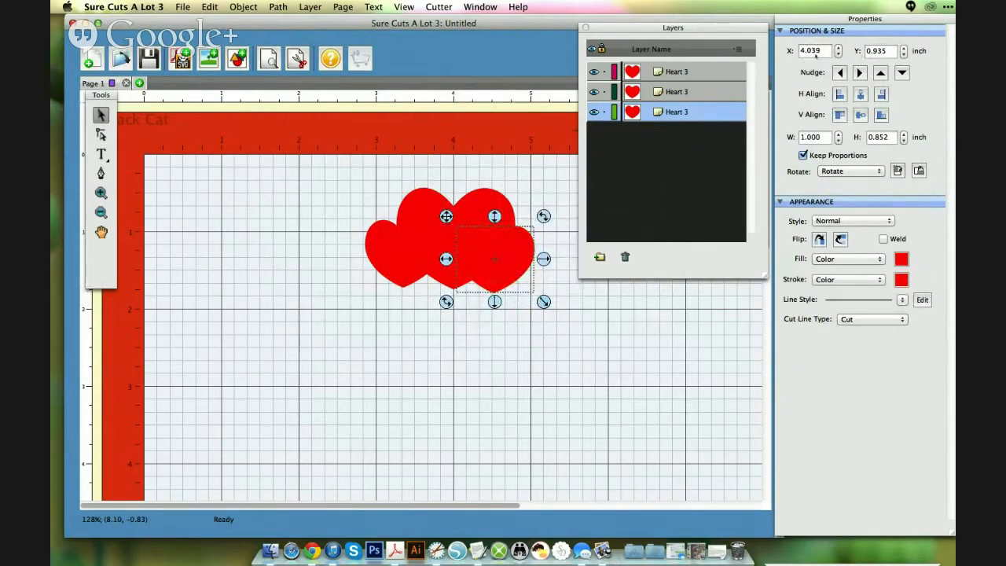
mouse_move(511, 330)
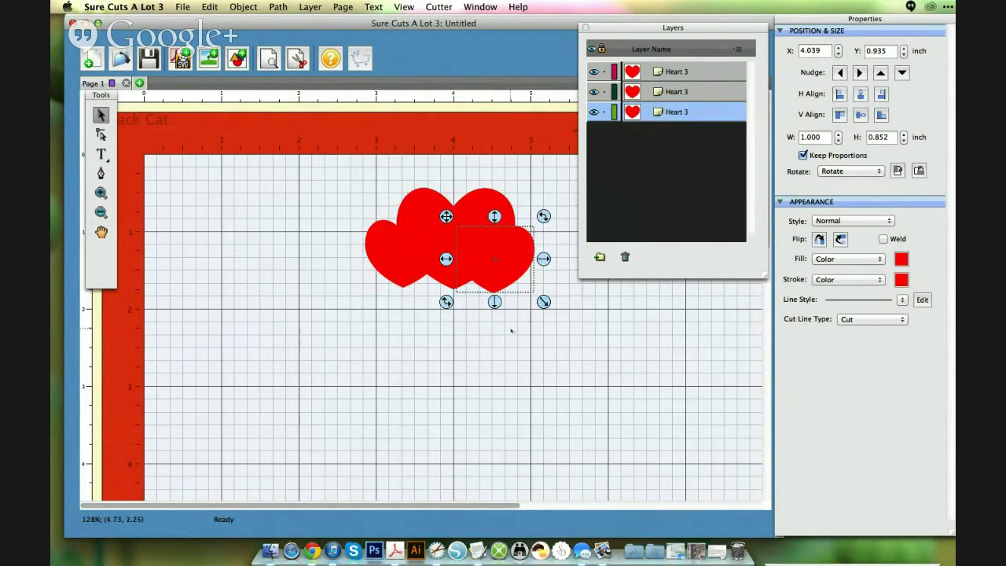
click(526, 296)
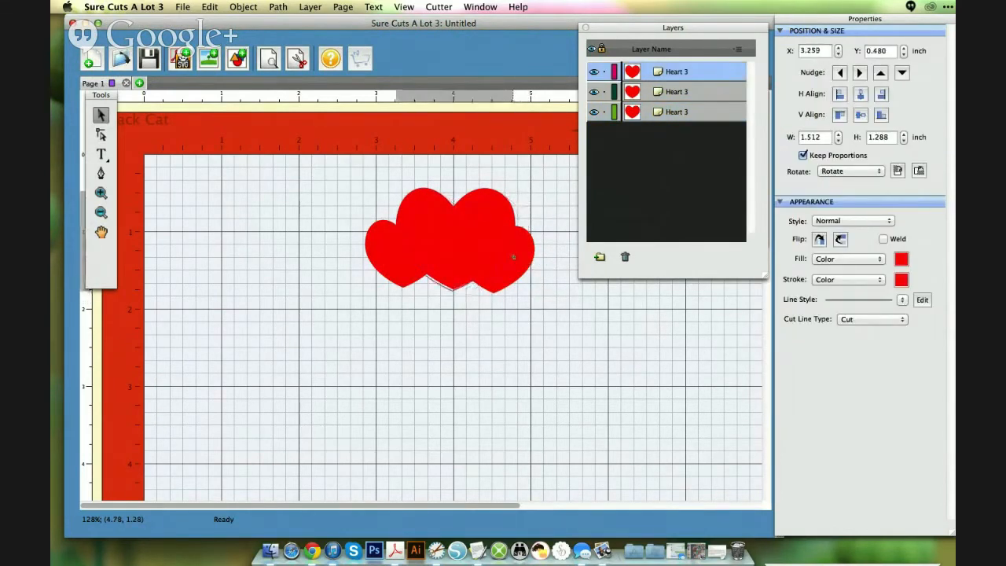
click(448, 236)
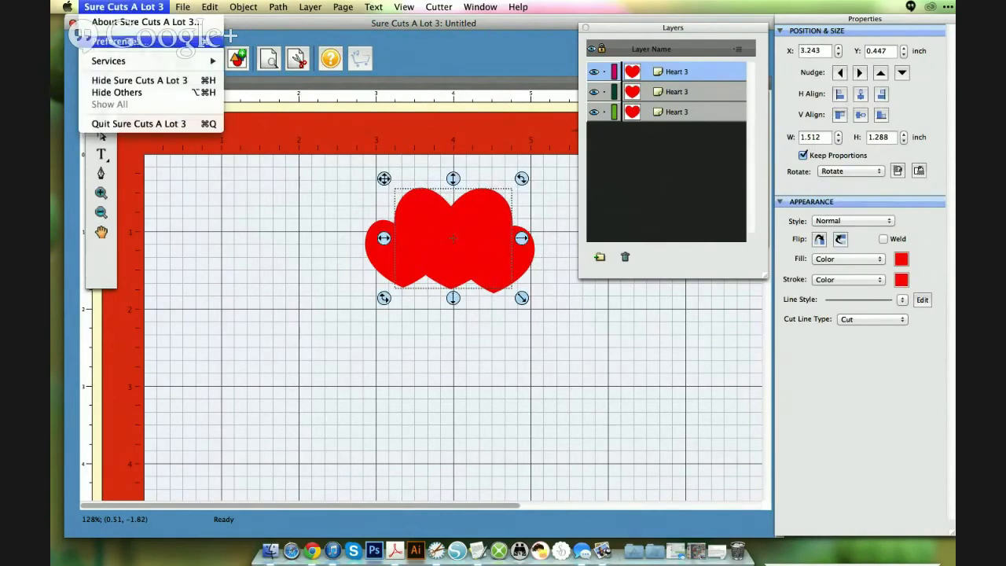
click(113, 41)
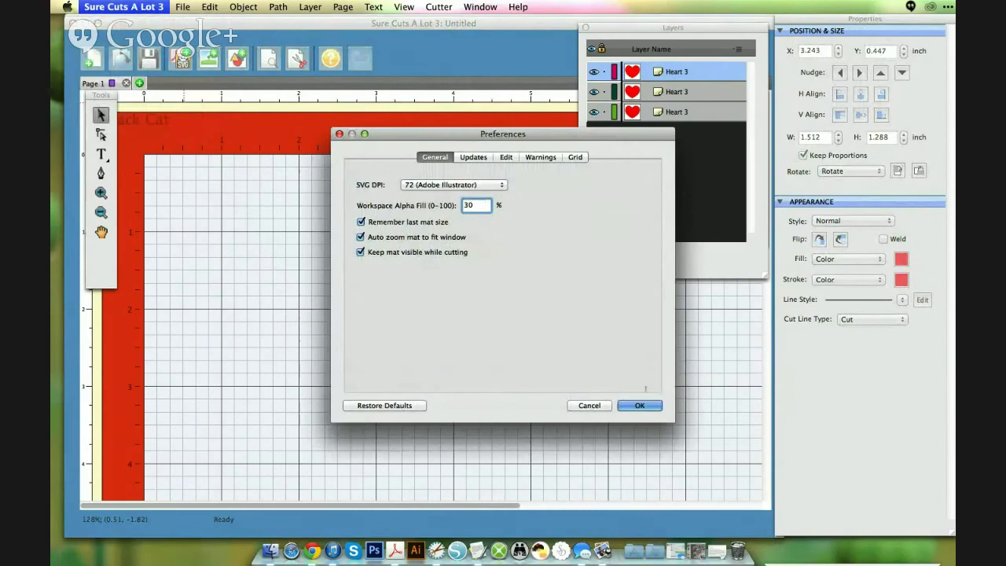
click(638, 405)
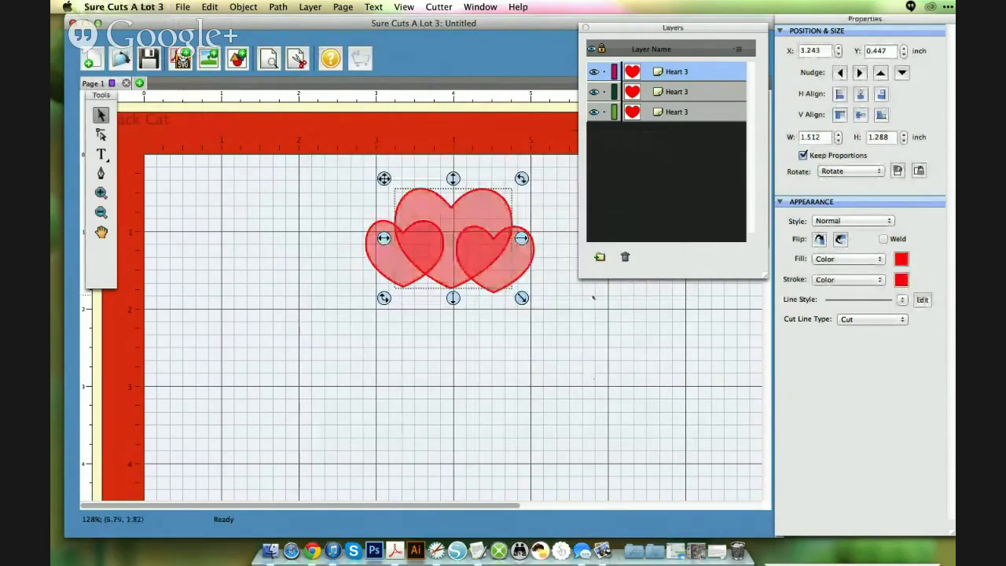
Select all three hearts and merge them with Path > Union into one shape.
drag(452, 238, 468, 270)
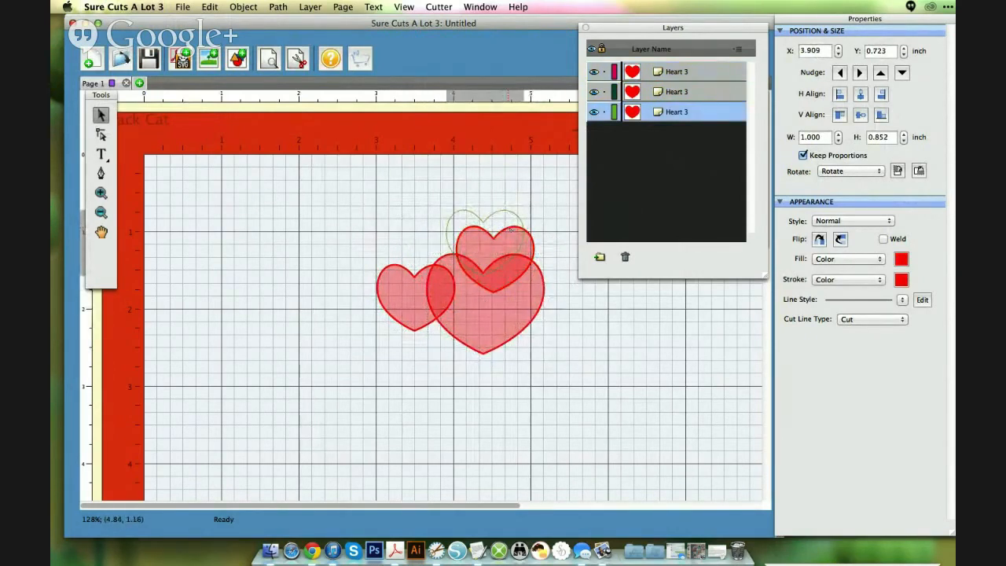
click(553, 267)
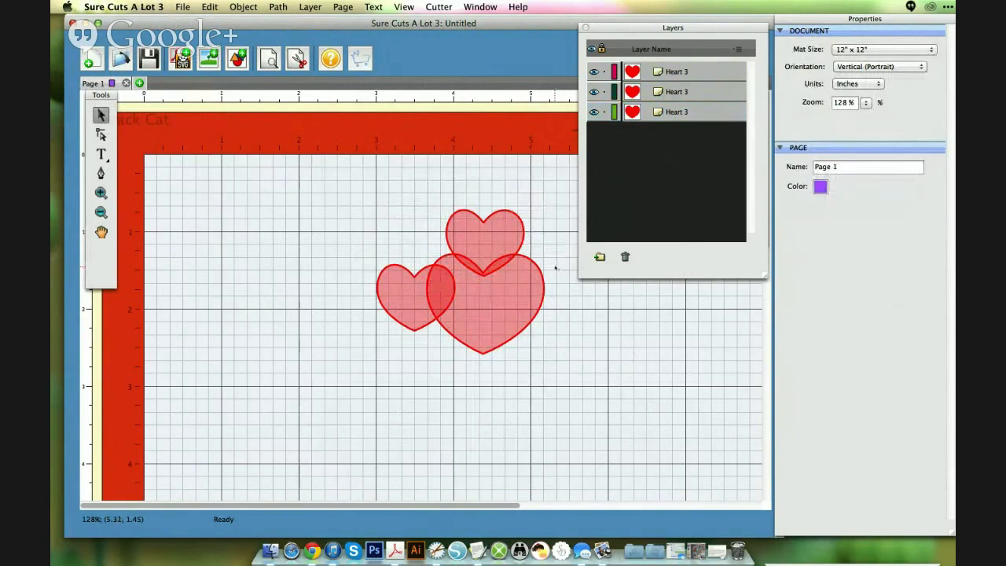
click(484, 283)
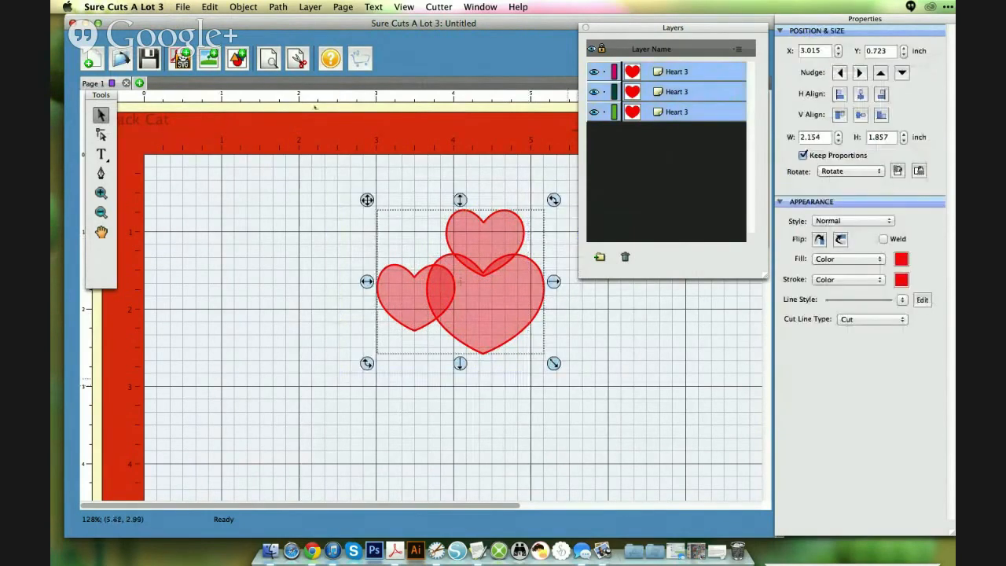
click(277, 7)
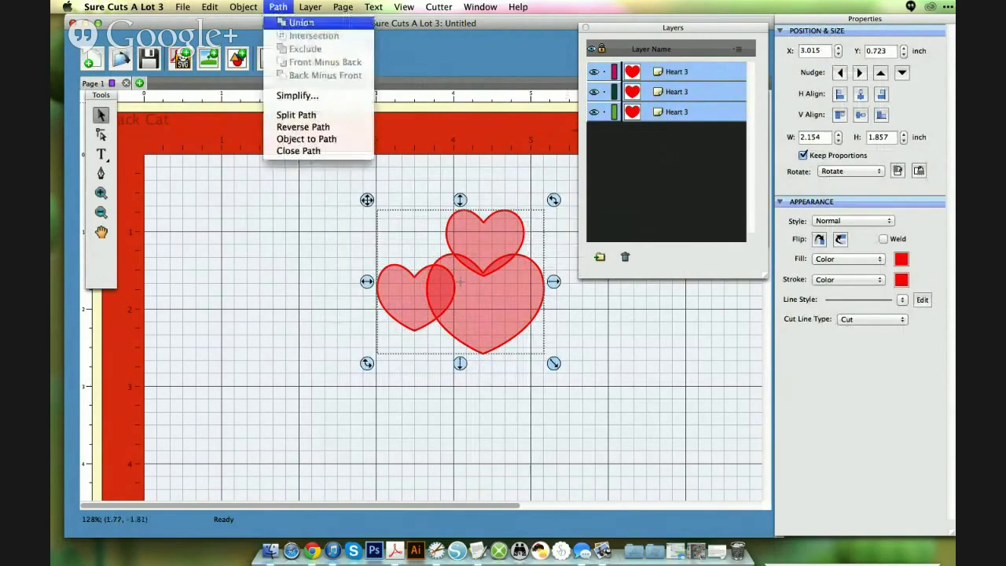
click(301, 22)
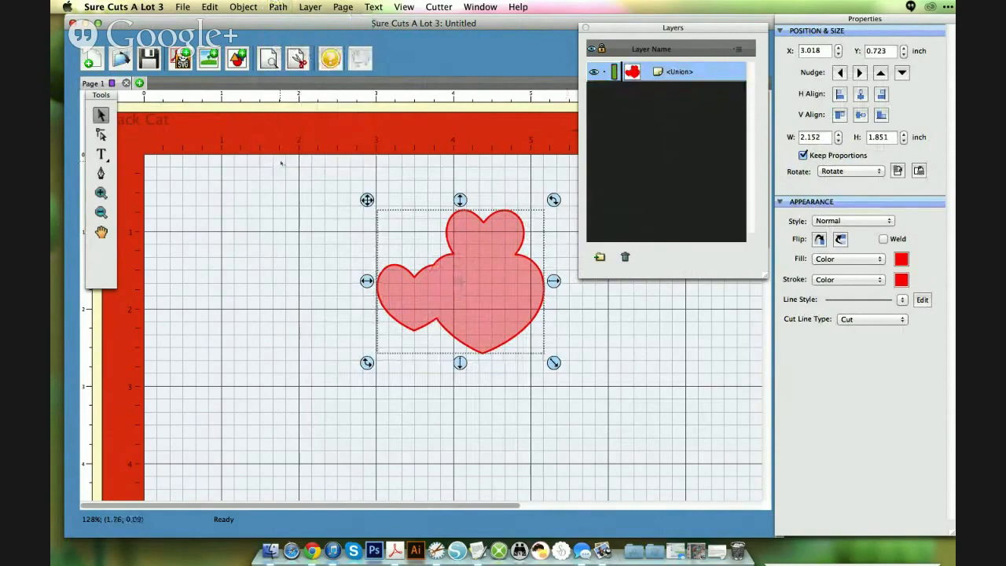